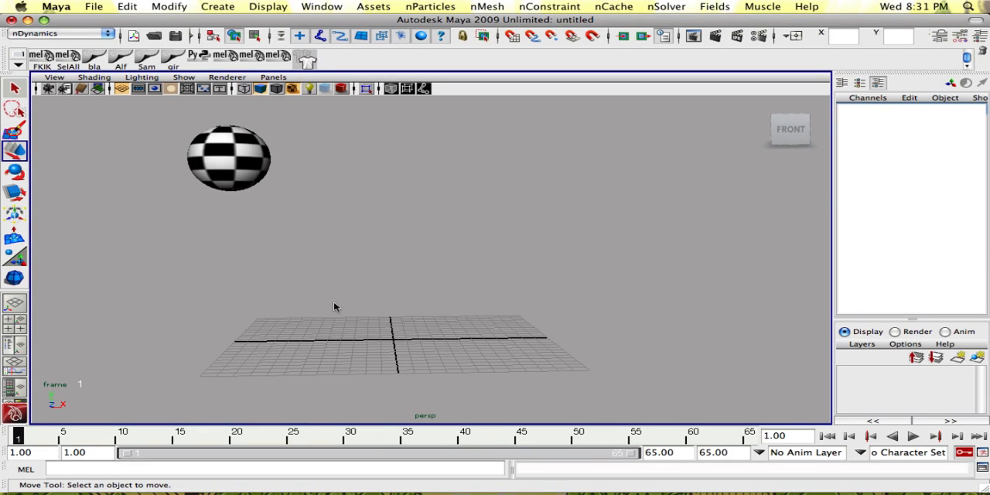
{"action": "mouse_move", "coordinate": [300, 339]}
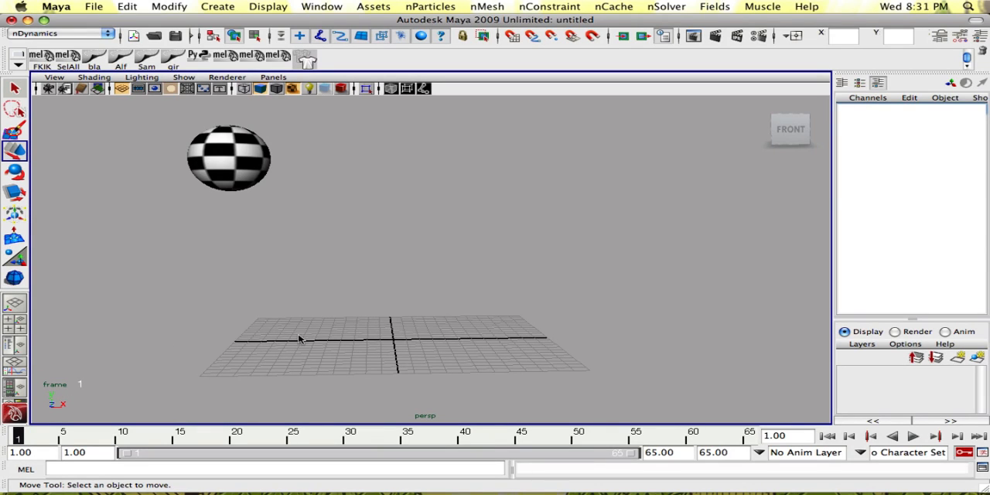
{"action": "mouse_move", "coordinate": [241, 237]}
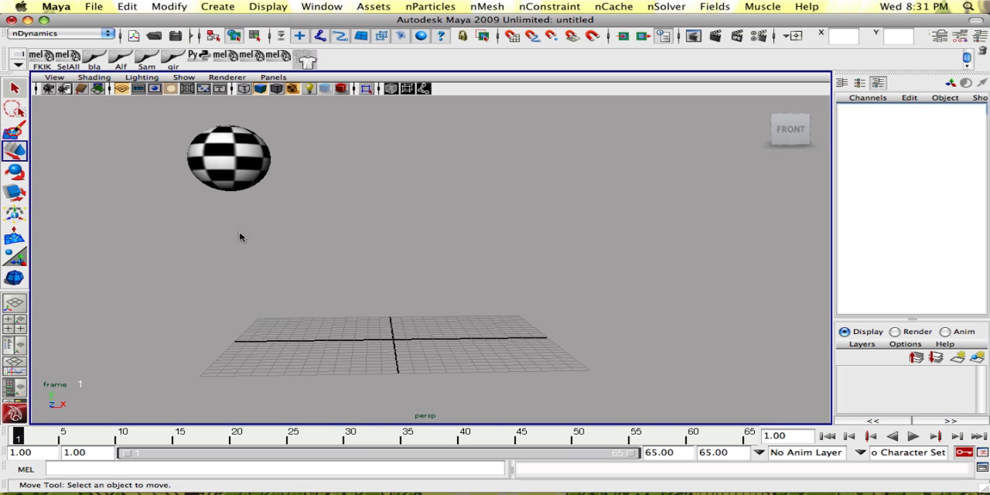
{"action": "mouse_move", "coordinate": [261, 171]}
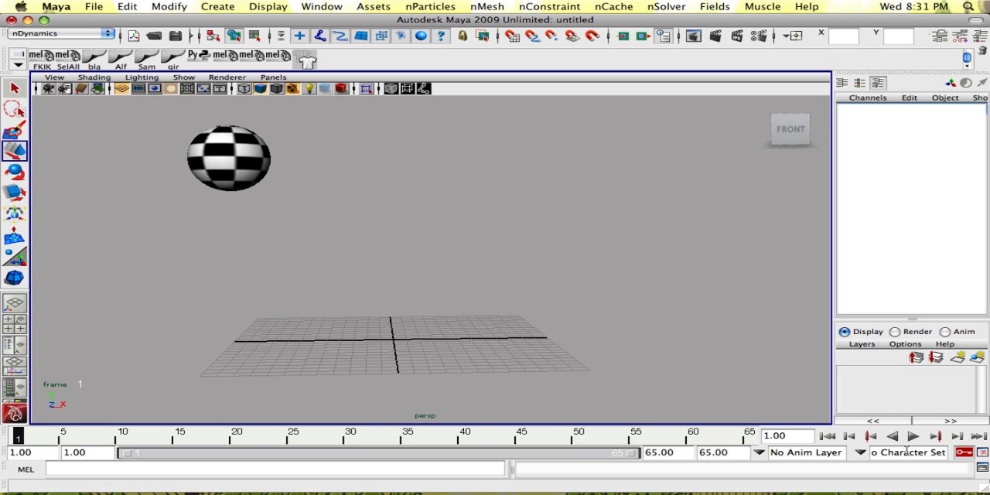
Preview the ball's bounce, then rename the new locator to timeRemapper.
{"action": "left_click", "coordinate": [913, 436]}
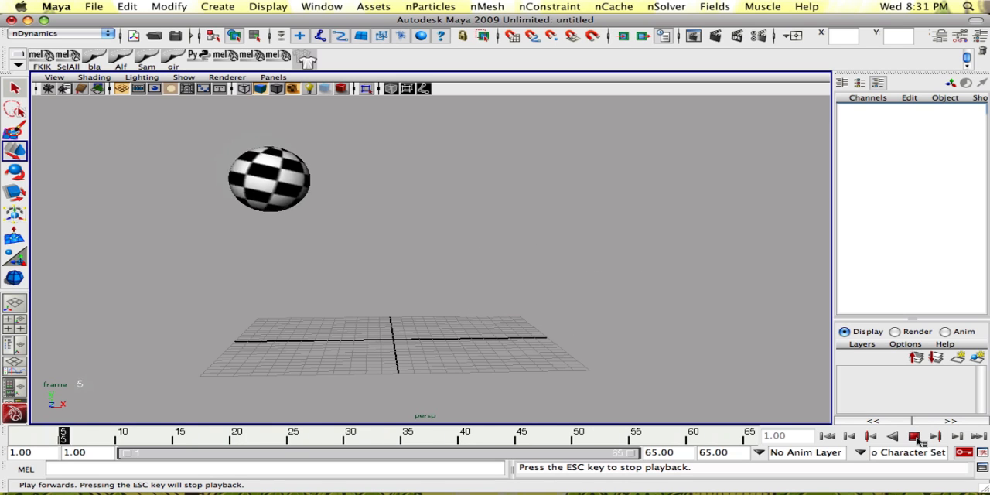
{"action": "left_click", "coordinate": [914, 436]}
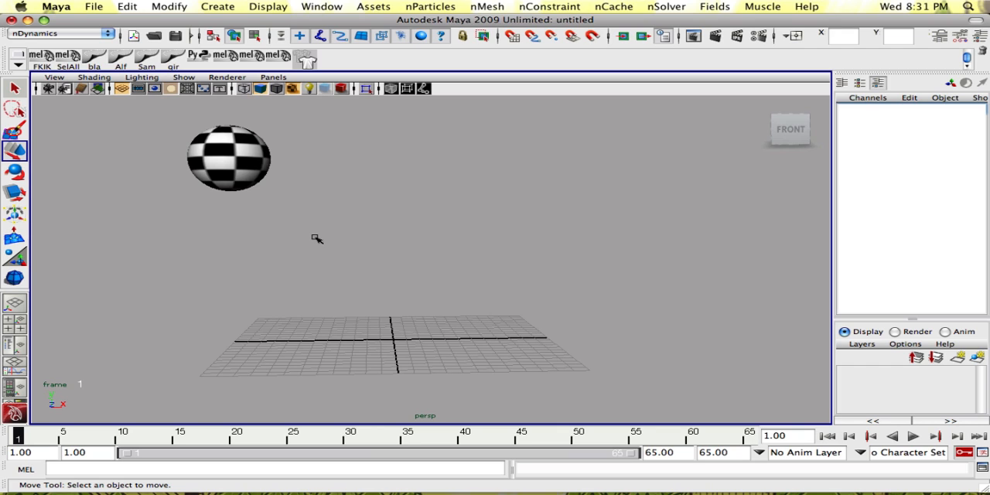
{"action": "mouse_move", "coordinate": [186, 29]}
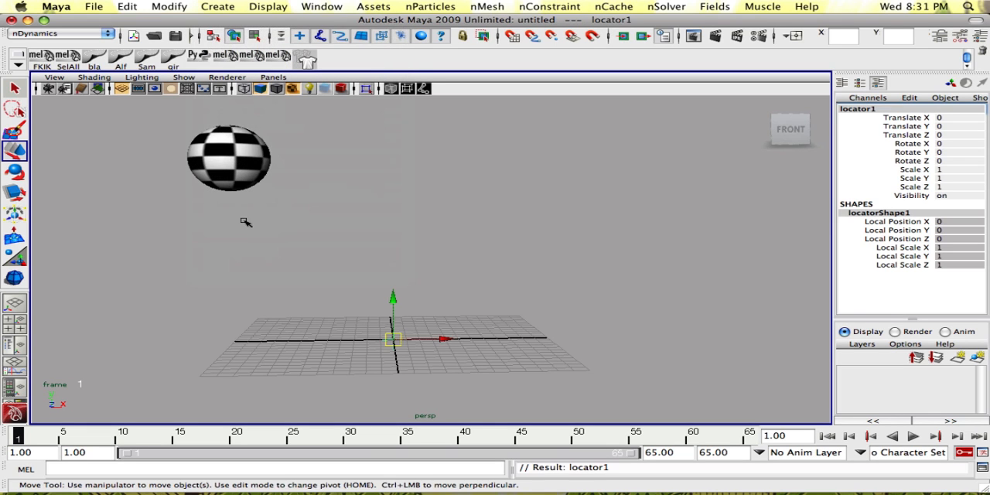
{"action": "left_click", "coordinate": [882, 109]}
{"action": "type", "text": "timeRemapper"}
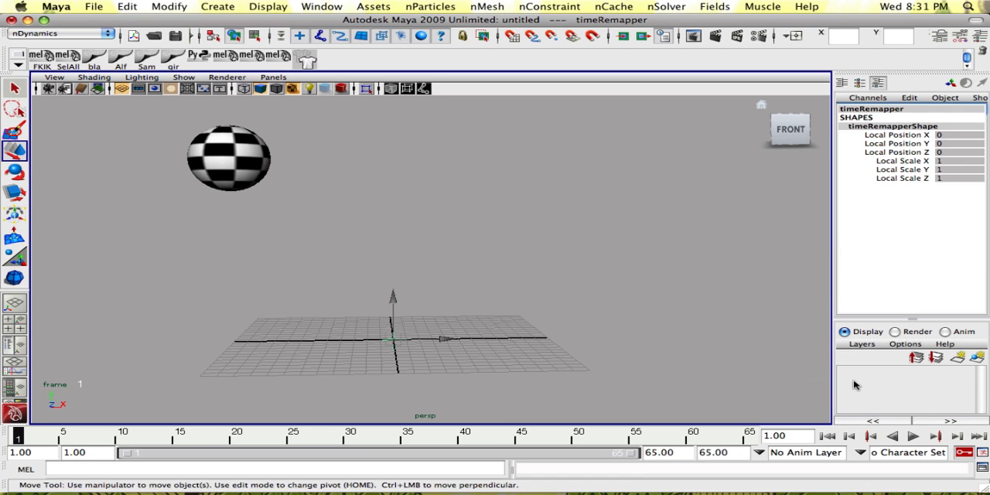
{"action": "mouse_move", "coordinate": [431, 331]}
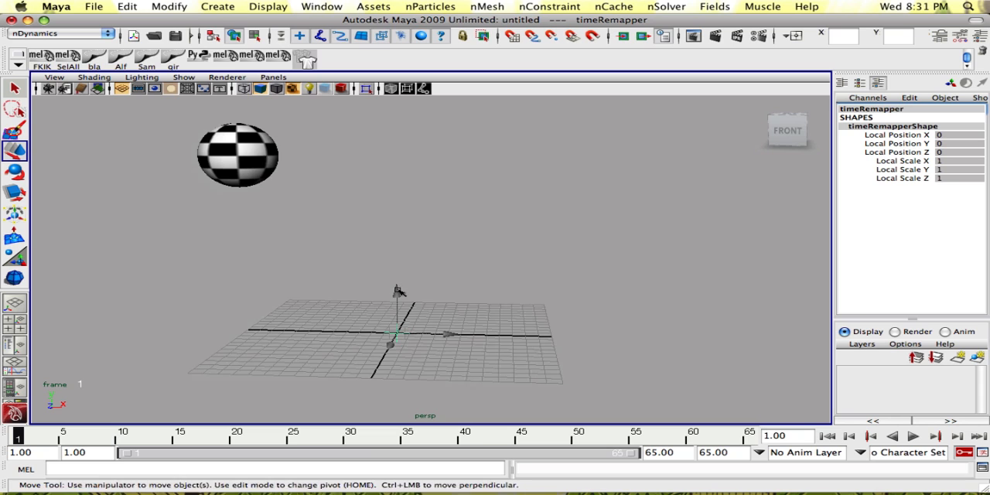
Add a keyable float attribute named 'time' to timeRemapper via Modify > Add Attribute.
{"action": "left_click", "coordinate": [218, 6]}
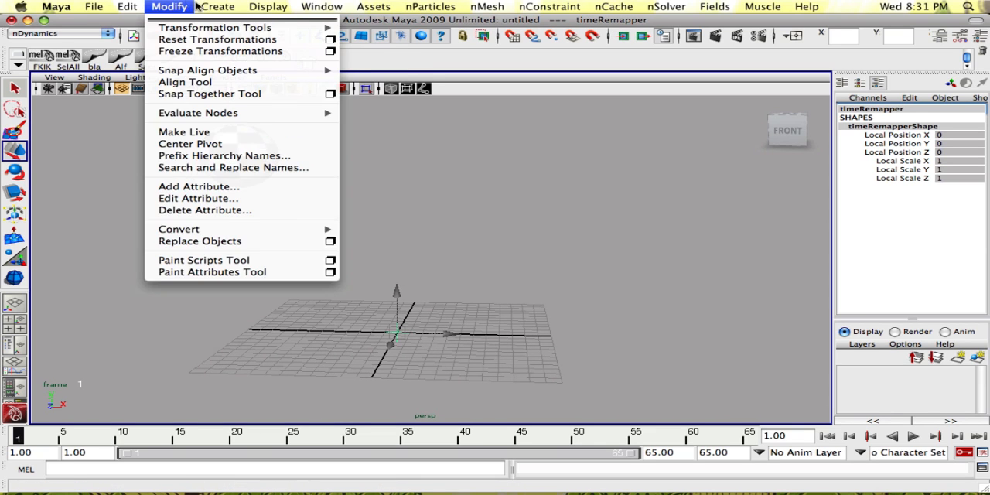
{"action": "mouse_move", "coordinate": [184, 131]}
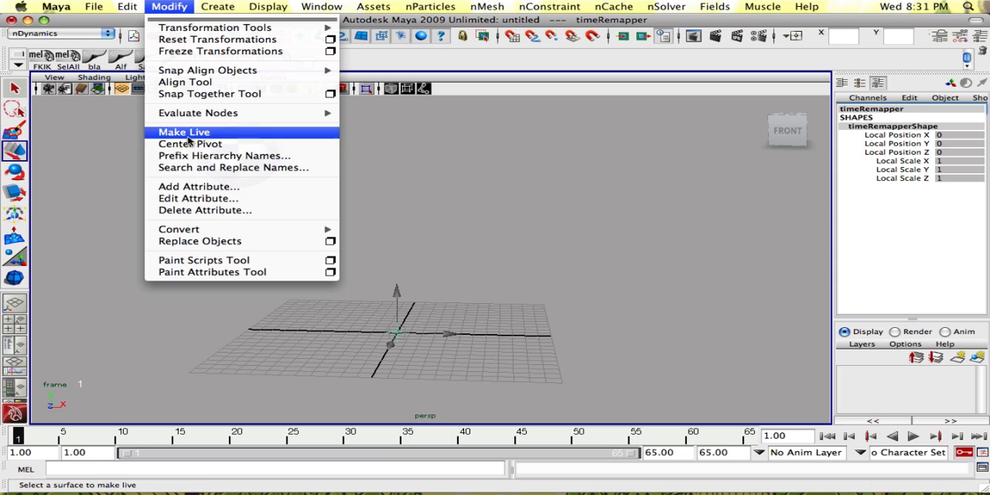
{"action": "left_click", "coordinate": [198, 187]}
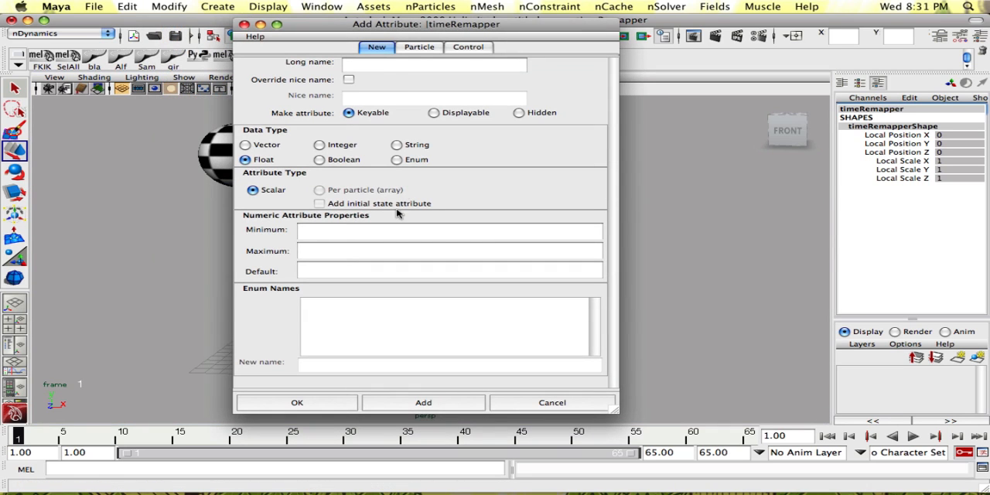
{"action": "left_click", "coordinate": [434, 64]}
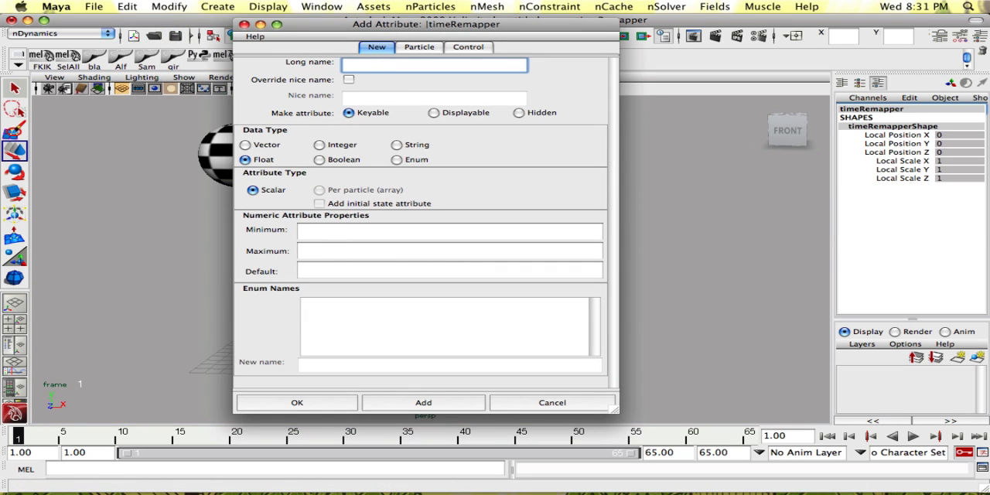
{"action": "type", "text": "time"}
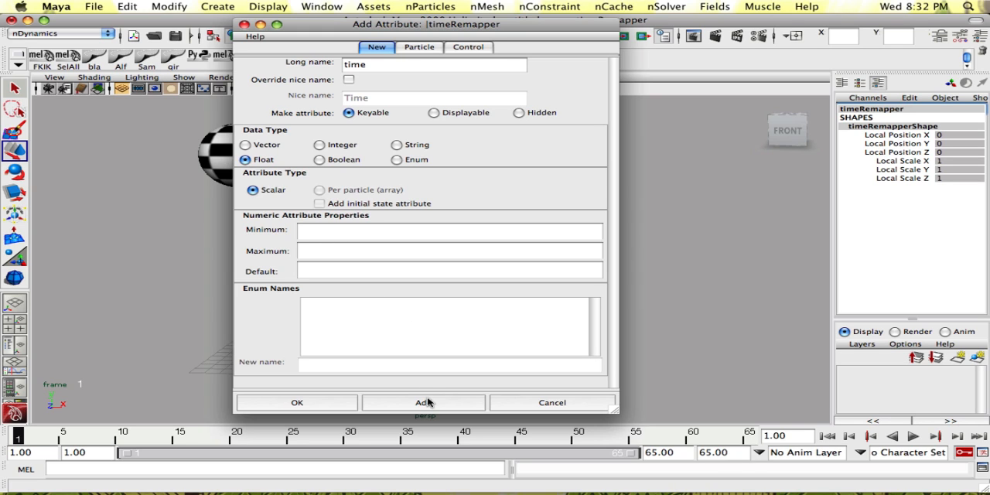
{"action": "left_click", "coordinate": [423, 402]}
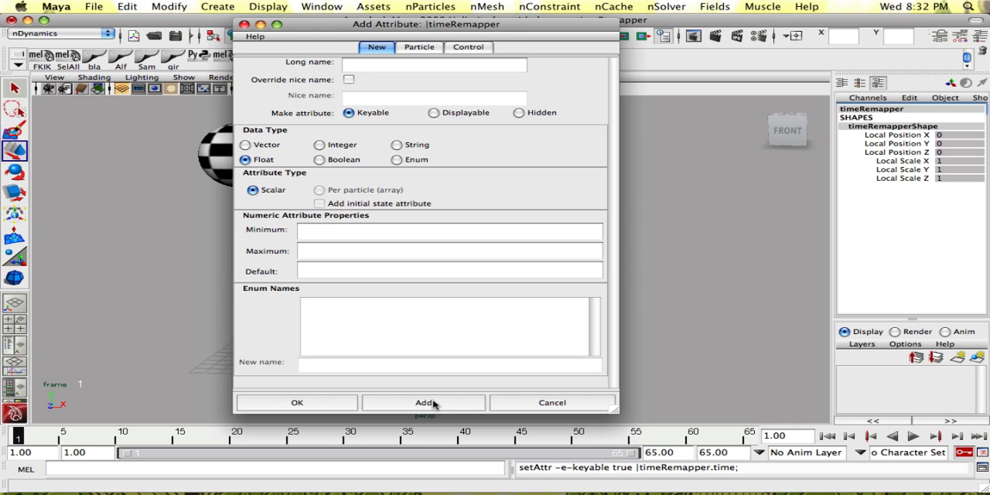
{"action": "left_click", "coordinate": [424, 402]}
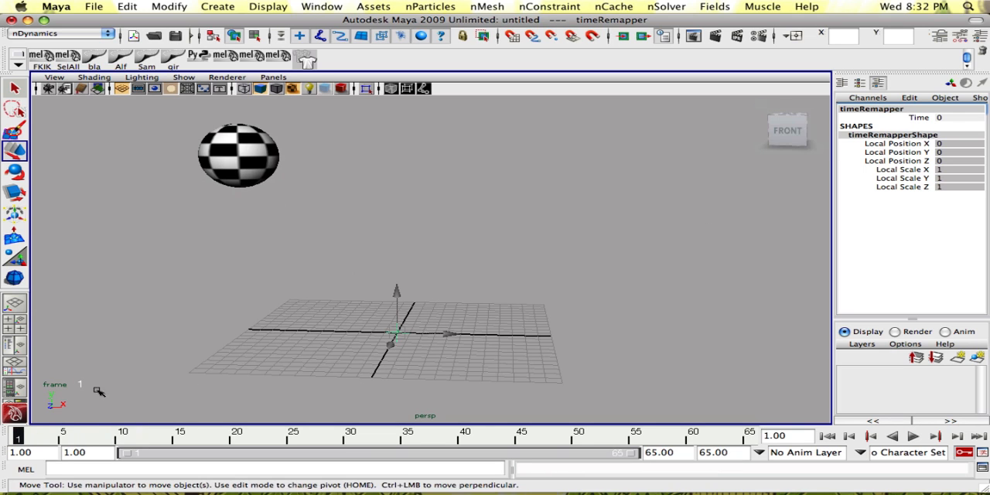
{"action": "mouse_move", "coordinate": [232, 283]}
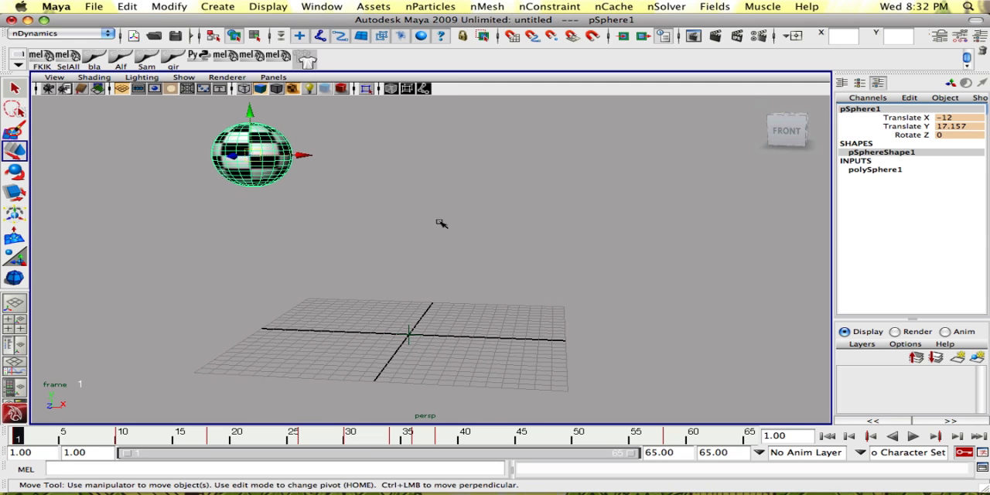
With the ball pSphere1 selected, bring up the hotbox.
{"action": "key", "text": "space"}
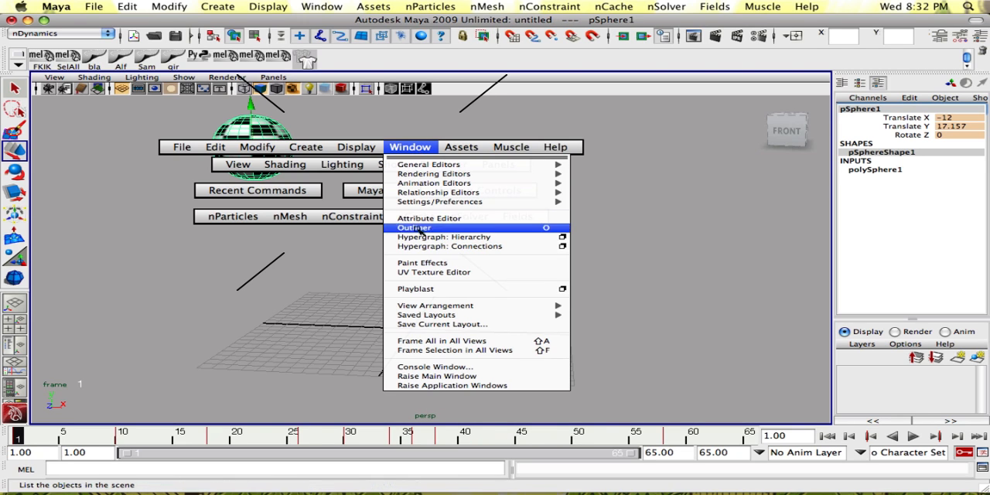
Open Hypergraph: Connections for pSphere1 and select its pSphere1_rotateZ curve node.
{"action": "left_click", "coordinate": [431, 236]}
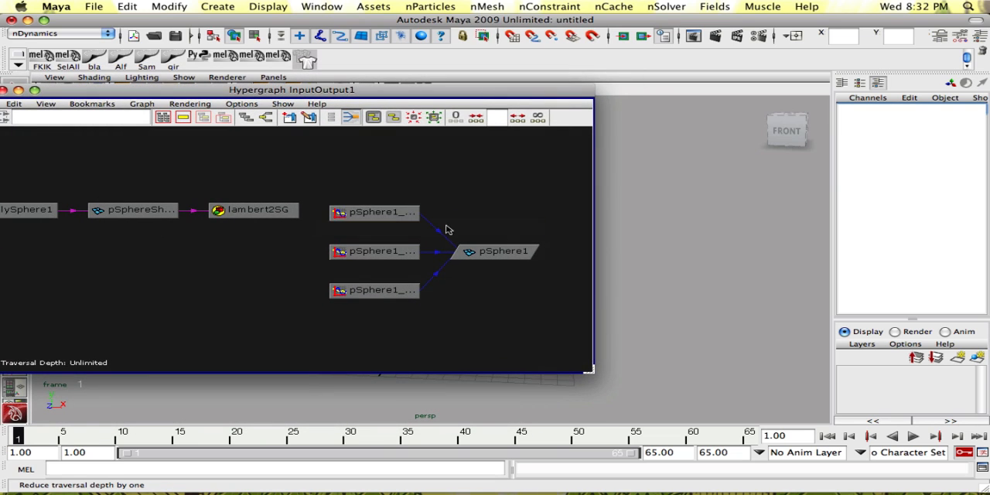
{"action": "mouse_move", "coordinate": [443, 277]}
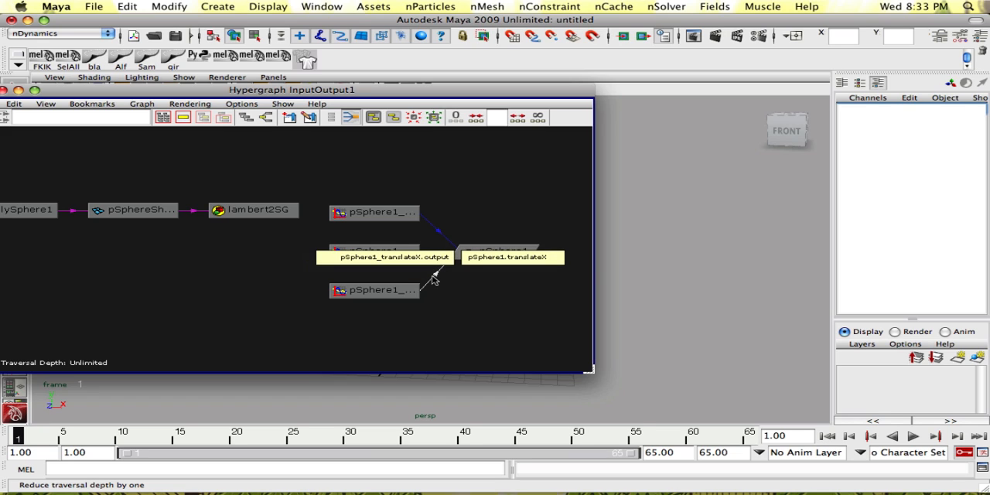
{"action": "mouse_move", "coordinate": [449, 269]}
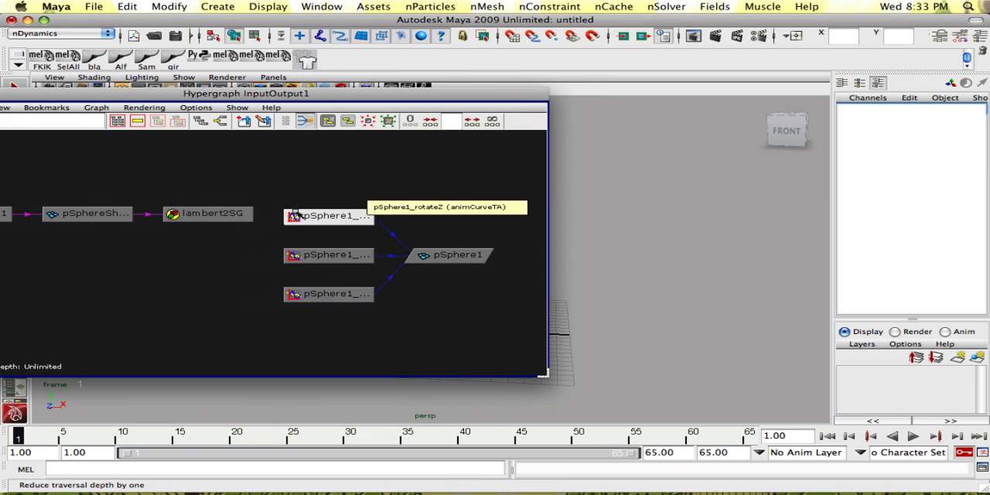
{"action": "left_click", "coordinate": [329, 215]}
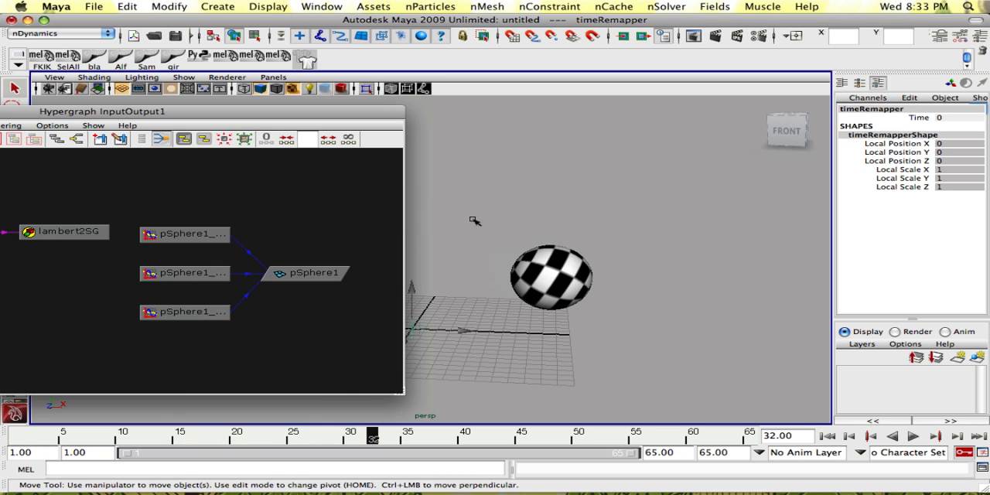
{"action": "mouse_move", "coordinate": [464, 229]}
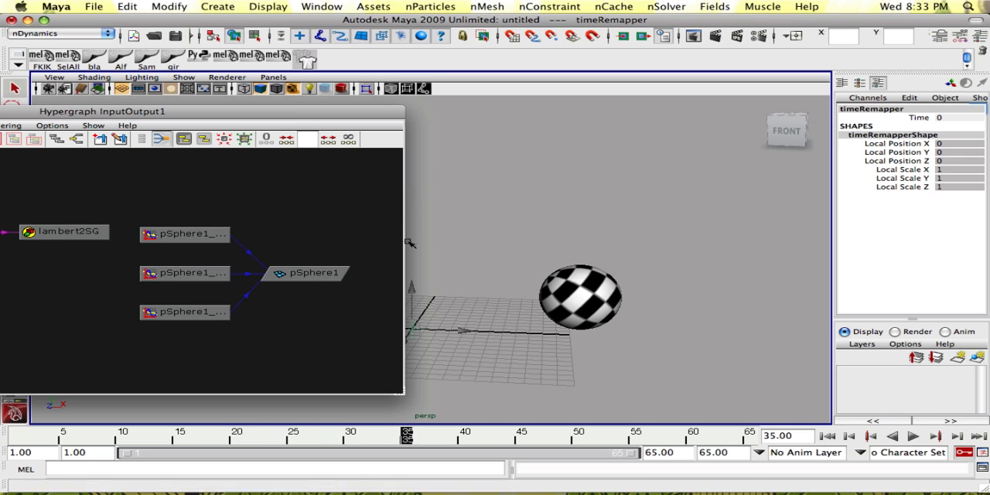
{"action": "mouse_move", "coordinate": [464, 243]}
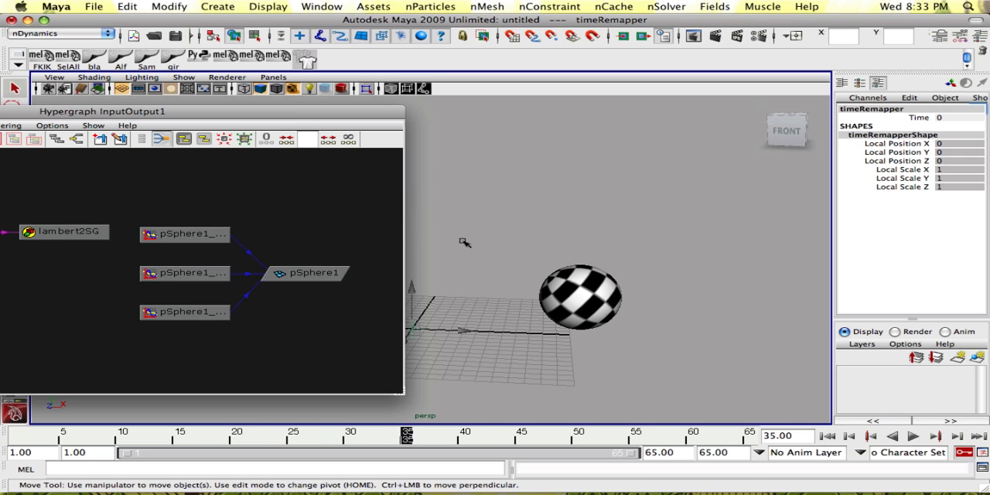
With timeRemapper selected at frame 35, bring up the hotbox.
{"action": "key", "text": "space"}
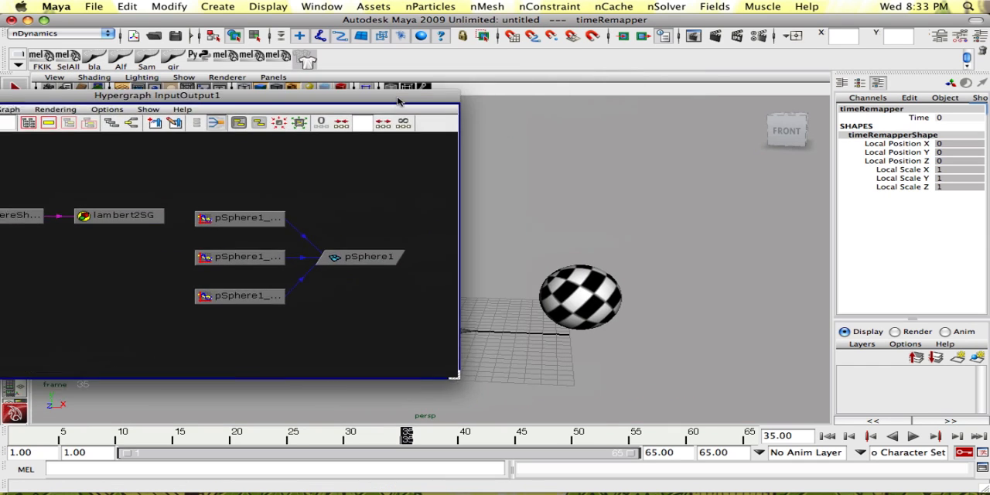
Open the Connection Editor from the General Editors window menu.
{"action": "left_click", "coordinate": [531, 128]}
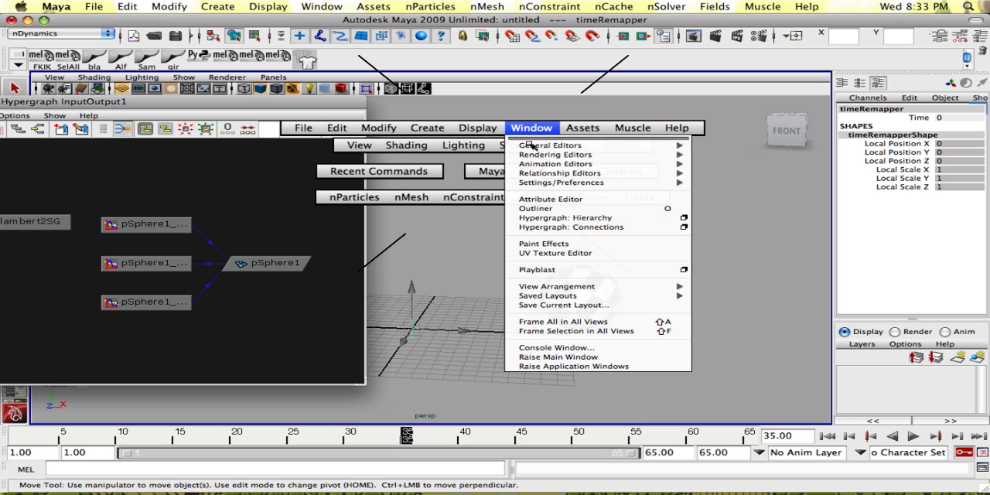
{"action": "mouse_move", "coordinate": [550, 145]}
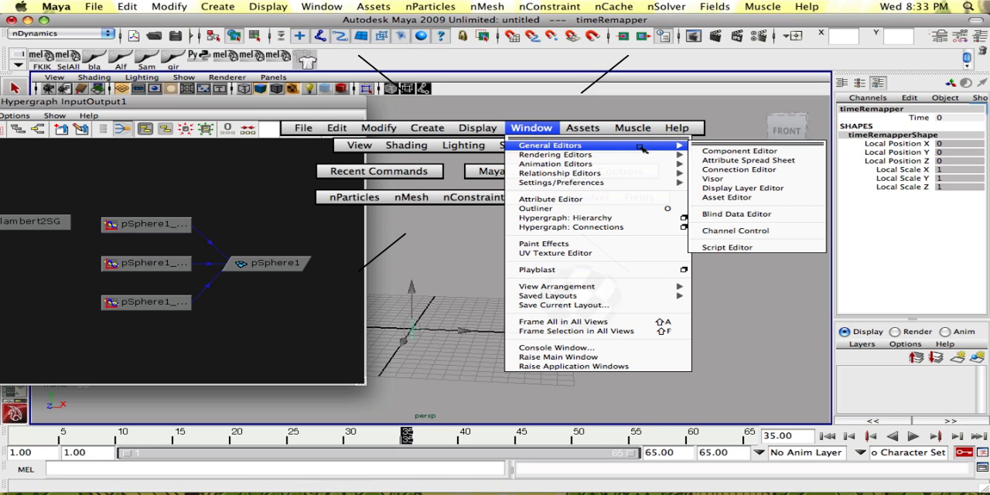
{"action": "mouse_move", "coordinate": [754, 170]}
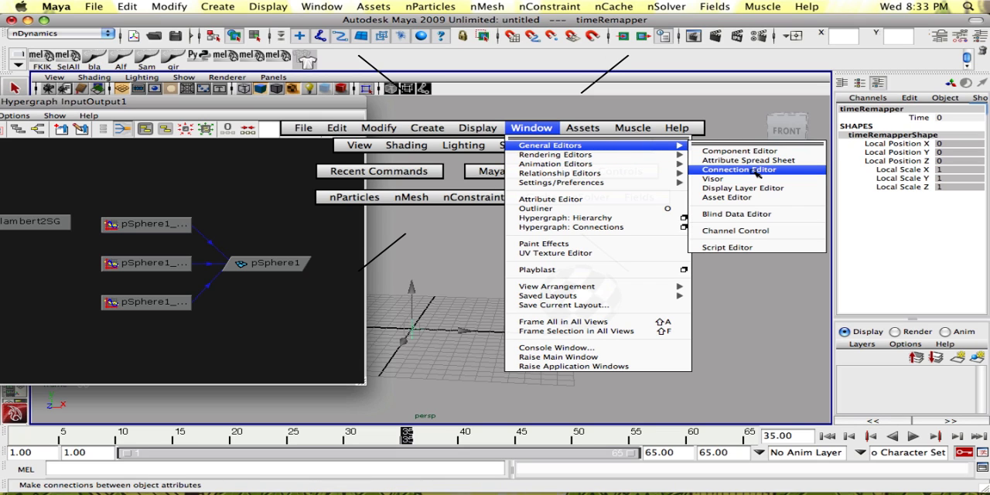
{"action": "left_click", "coordinate": [737, 169]}
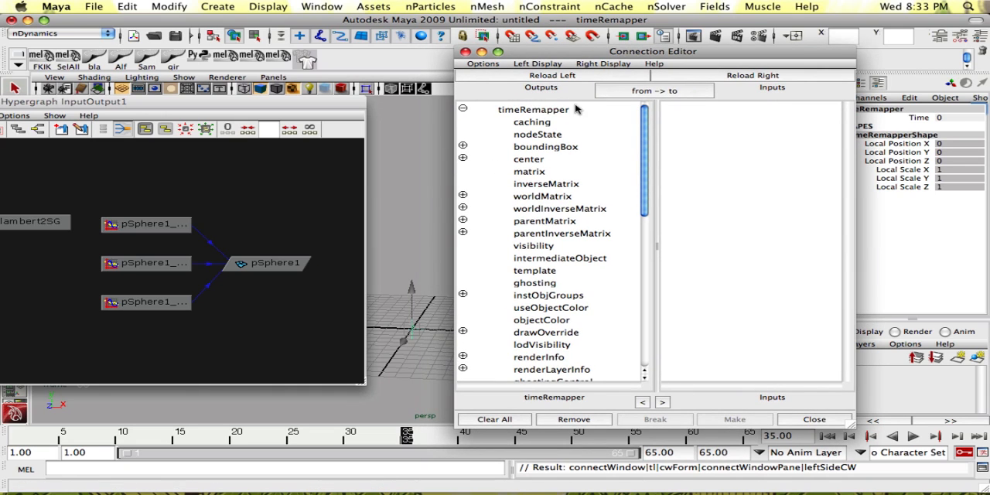
Connect timeRemapper.time into the ball's rotateZ and translateX curve inputs, then close the editor.
{"action": "left_click", "coordinate": [147, 224]}
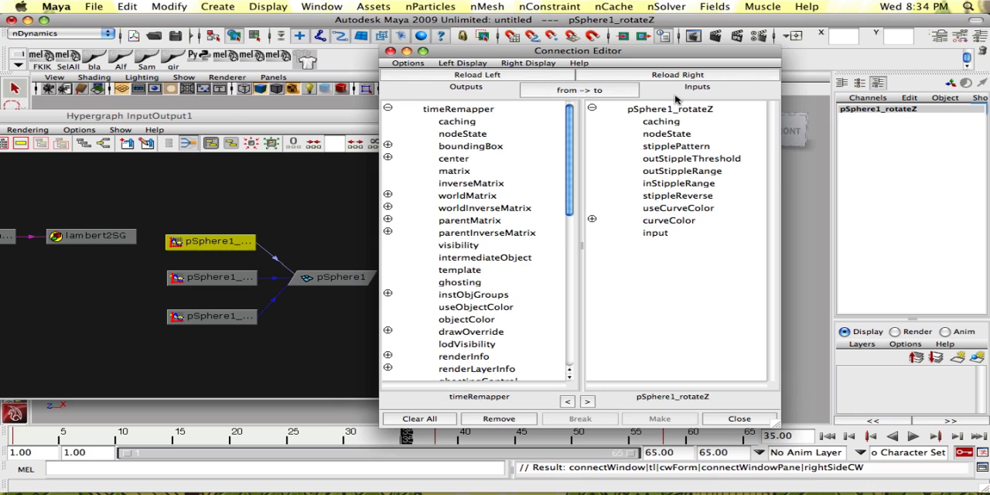
{"action": "scroll", "scroll_direction": "down", "scroll_amount": 3}
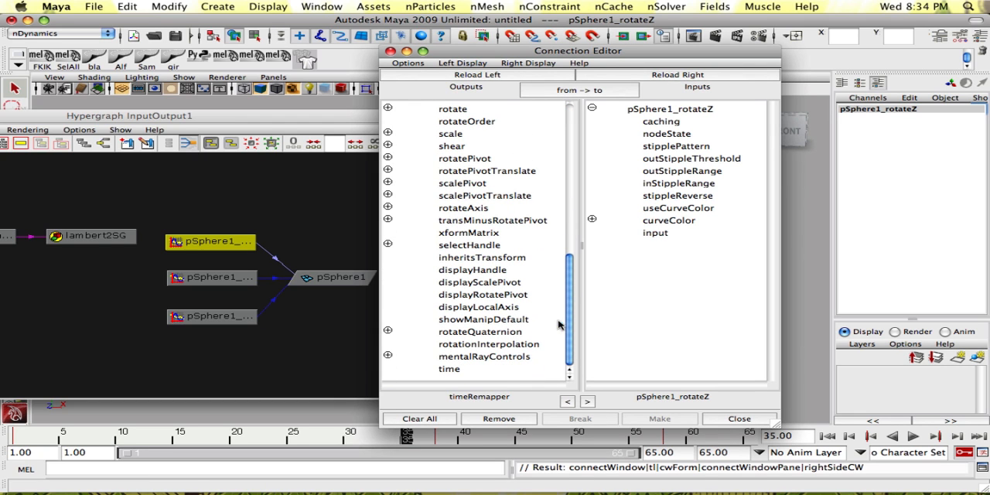
{"action": "left_click", "coordinate": [449, 369]}
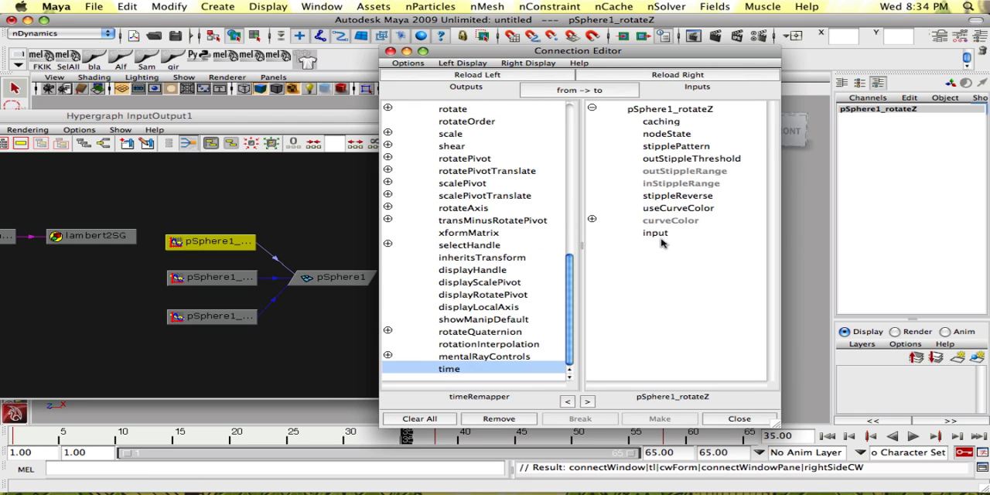
{"action": "left_click", "coordinate": [655, 233]}
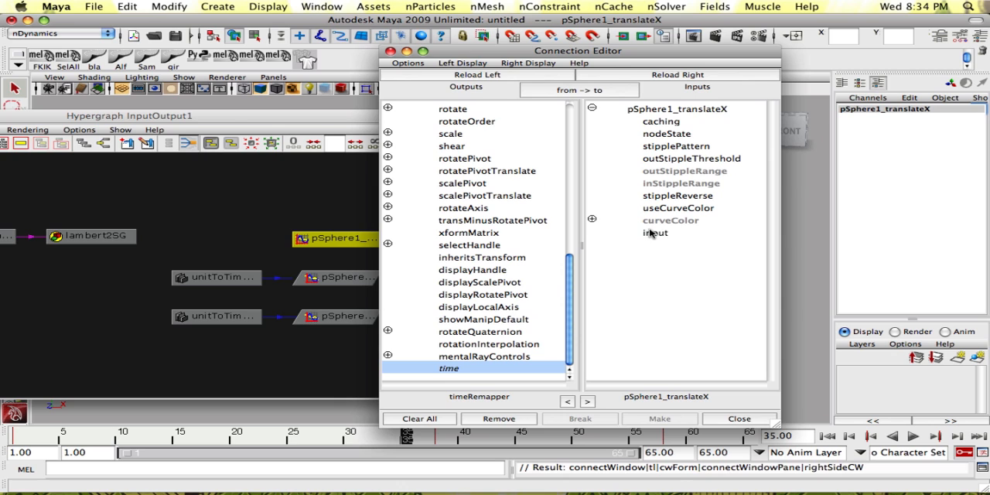
{"action": "left_click", "coordinate": [655, 232]}
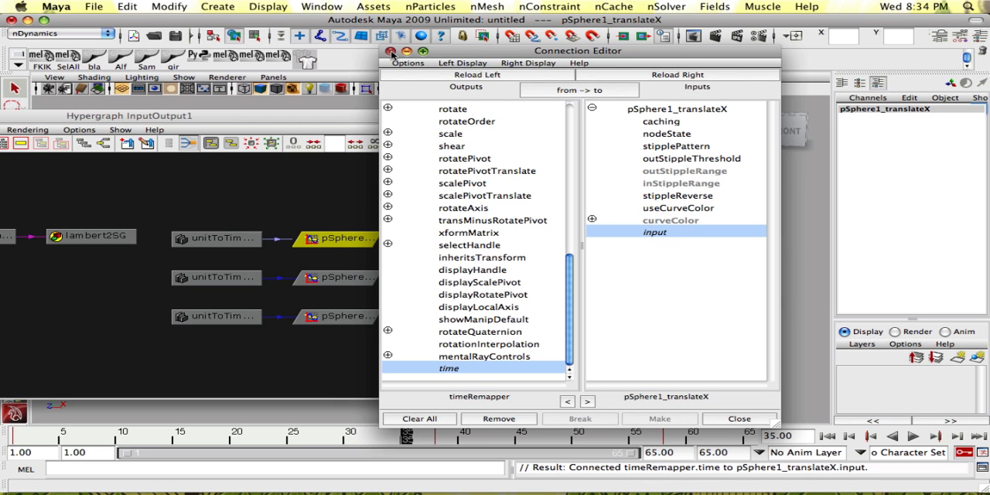
{"action": "left_click", "coordinate": [739, 418]}
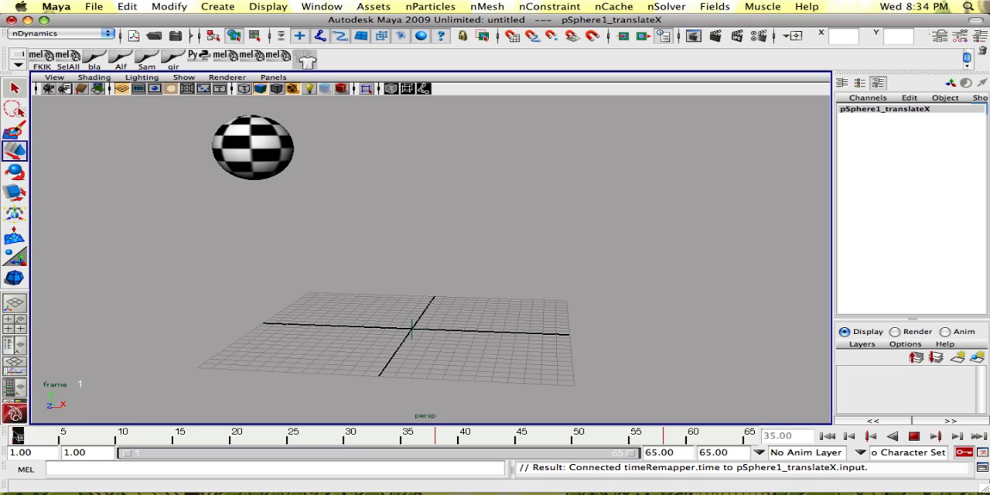
Select timeRemapper and key its Time attribute at frame 1 and frame 65.
{"action": "left_click", "coordinate": [326, 439]}
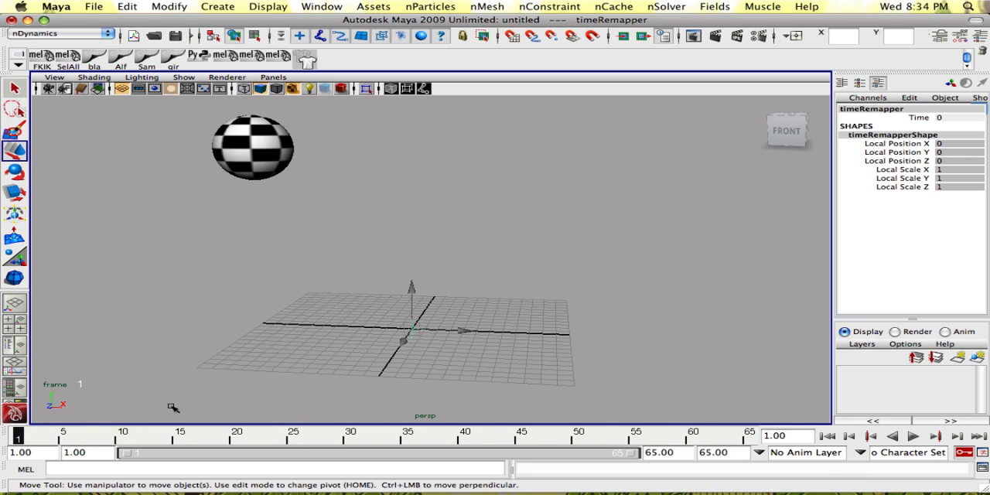
{"action": "mouse_move", "coordinate": [583, 245]}
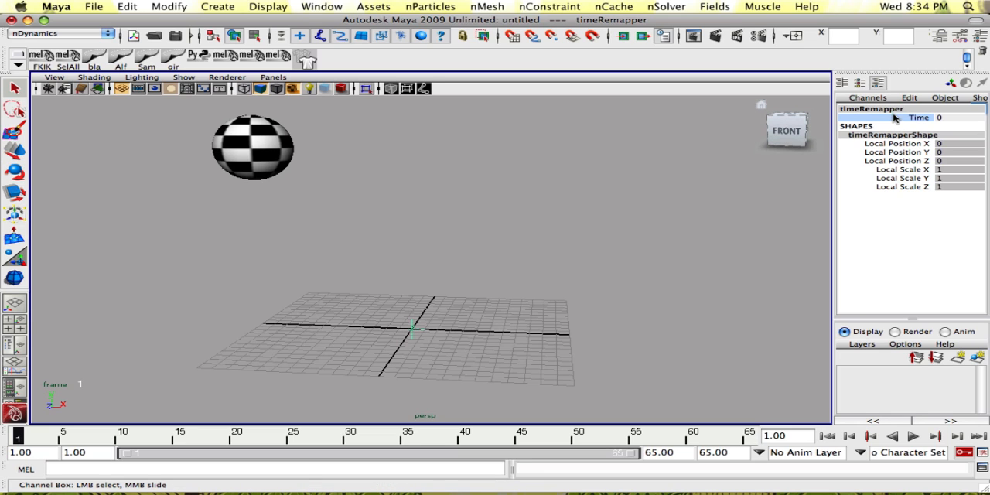
{"action": "mouse_move", "coordinate": [612, 197]}
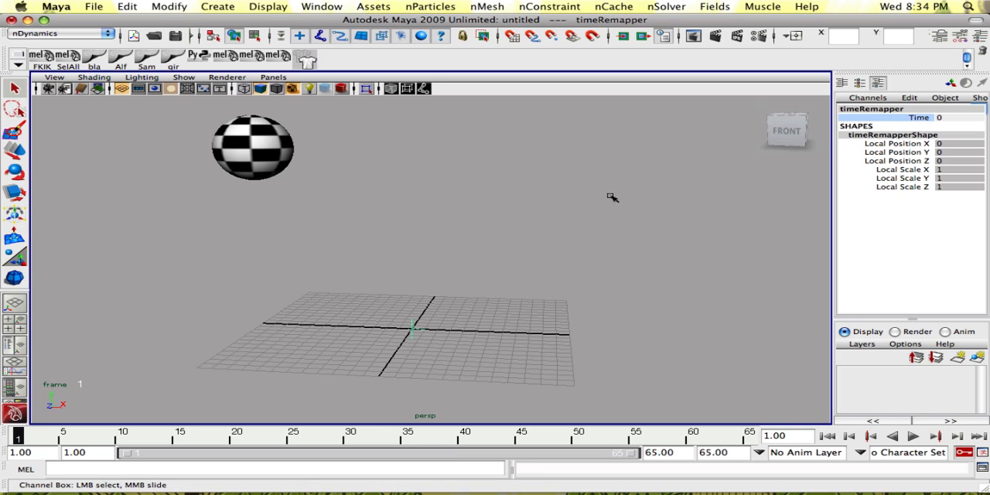
{"action": "left_click", "coordinate": [959, 118]}
{"action": "type", "text": "1"}
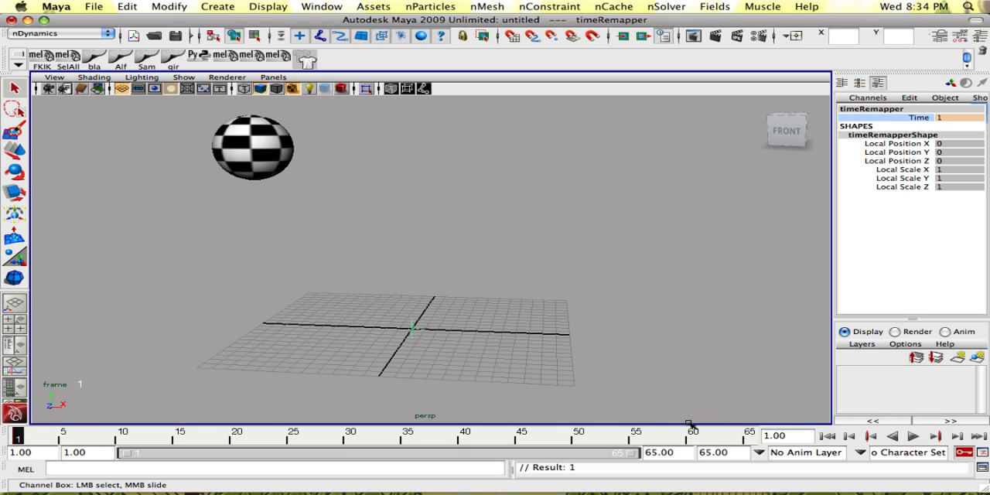
{"action": "left_click", "coordinate": [959, 117]}
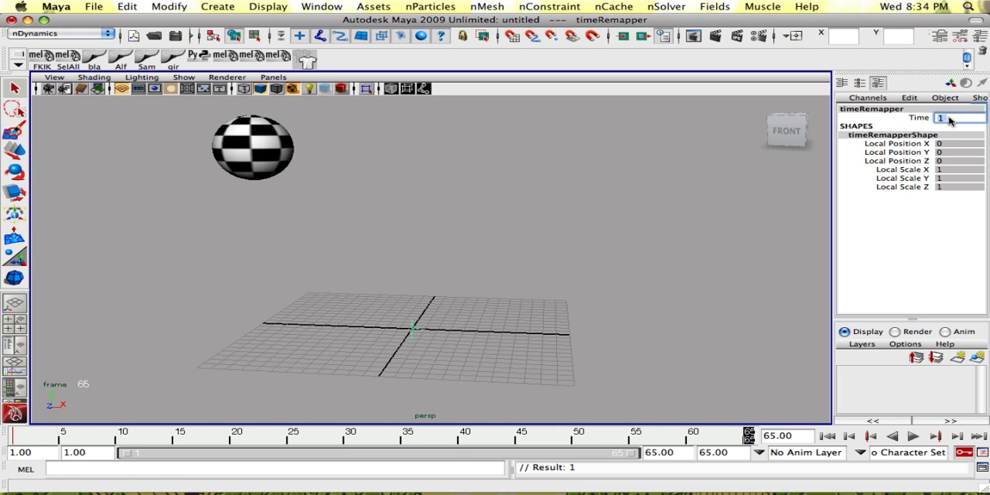
{"action": "left_click", "coordinate": [959, 118]}
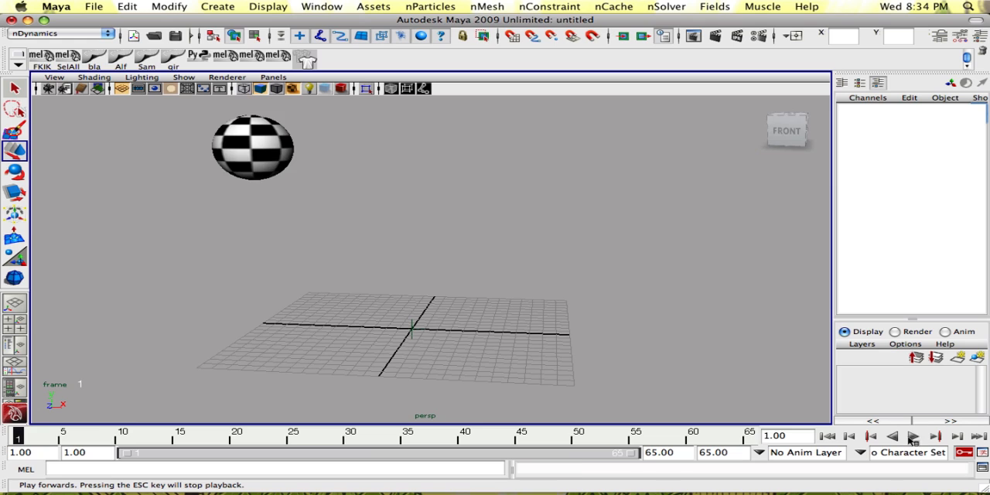
Play back the retimed bounce animation.
{"action": "left_click", "coordinate": [912, 435]}
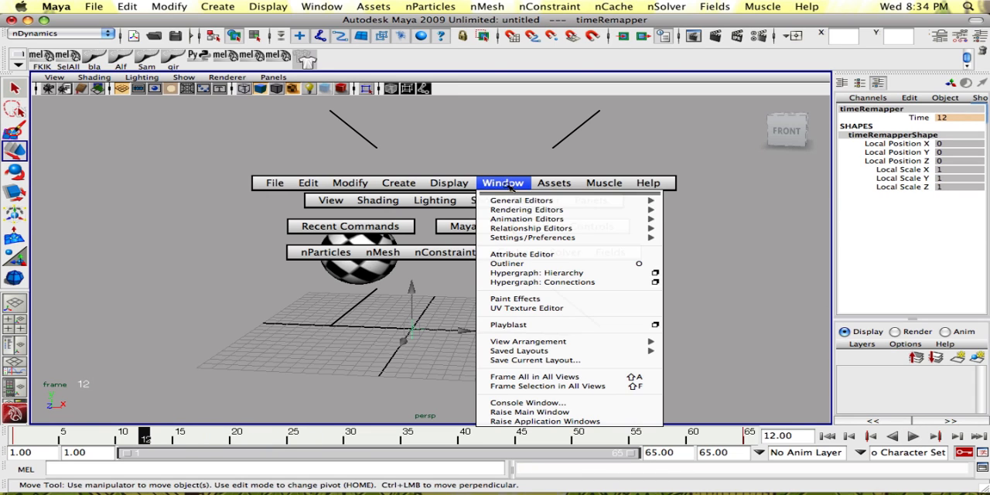
{"action": "mouse_move", "coordinate": [527, 219]}
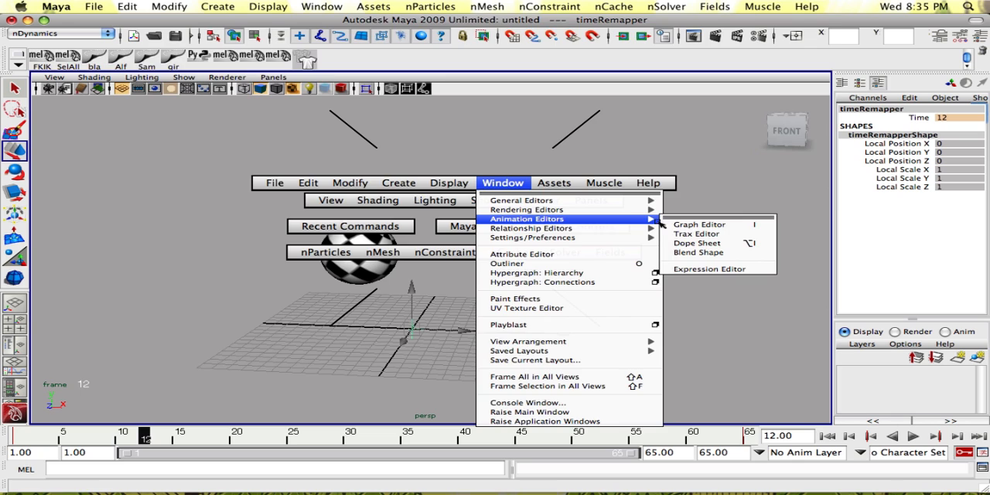
Open the Graph Editor and dock it in the panel below the perspective view.
{"action": "left_click", "coordinate": [698, 223]}
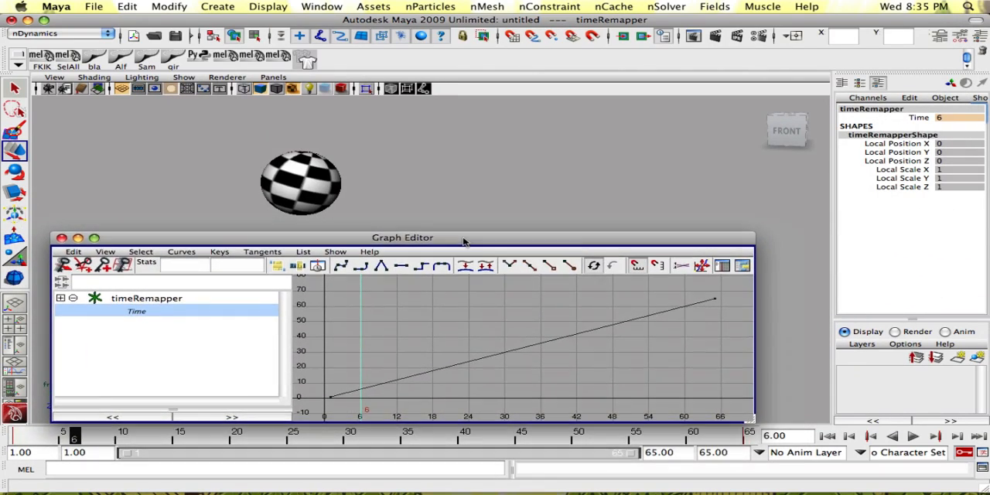
{"action": "left_click_drag", "start_coordinate": [402, 237], "coordinate": [449, 210]}
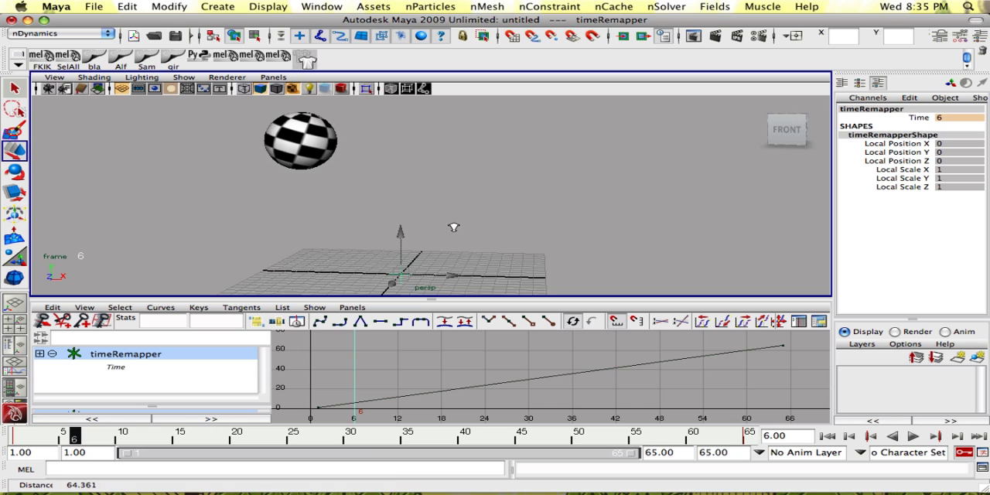
Add a key on the timeRemapper's Time curve at frame 10.
{"action": "left_click", "coordinate": [913, 436]}
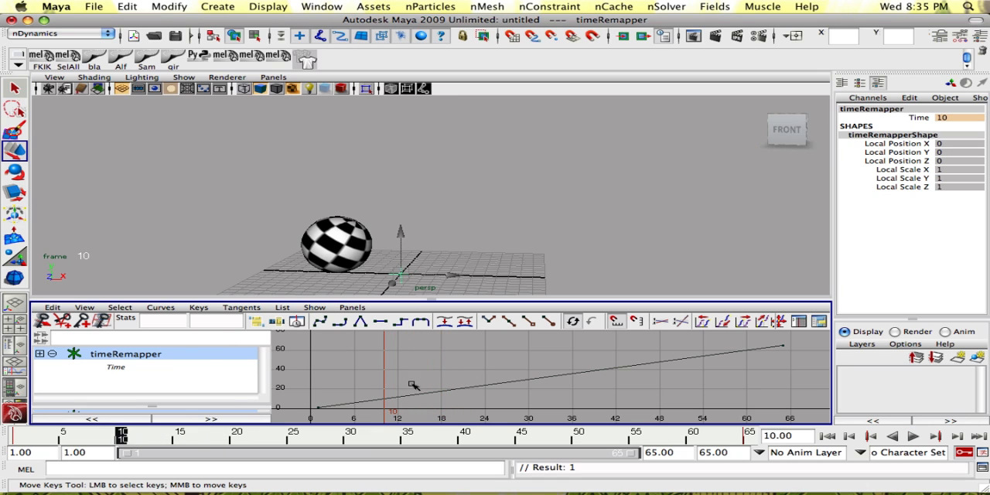
{"action": "left_click", "coordinate": [302, 431]}
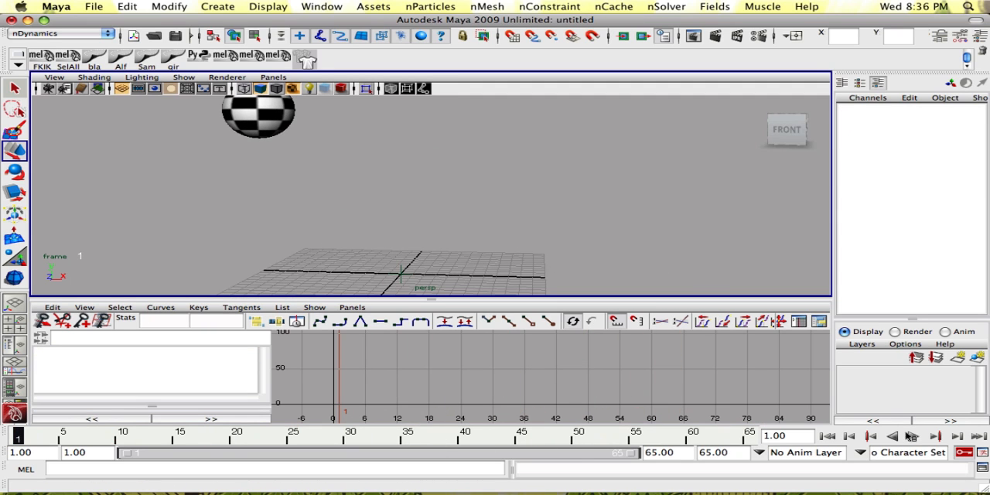
Drag a timeRemapper Time key into a slow-start curve and play the retimed bounce.
{"action": "left_click", "coordinate": [935, 436]}
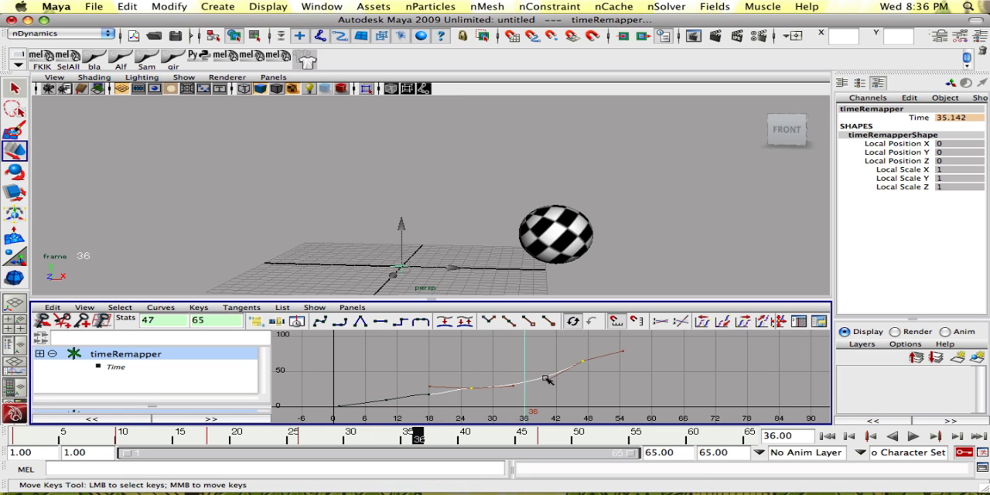
{"action": "left_click_drag", "start_coordinate": [545, 379], "coordinate": [529, 384]}
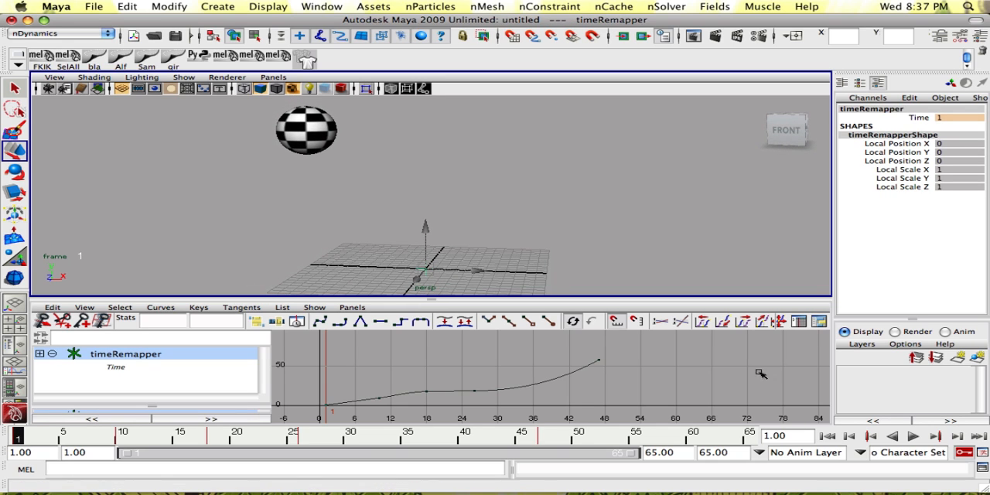
{"action": "left_click", "coordinate": [911, 435]}
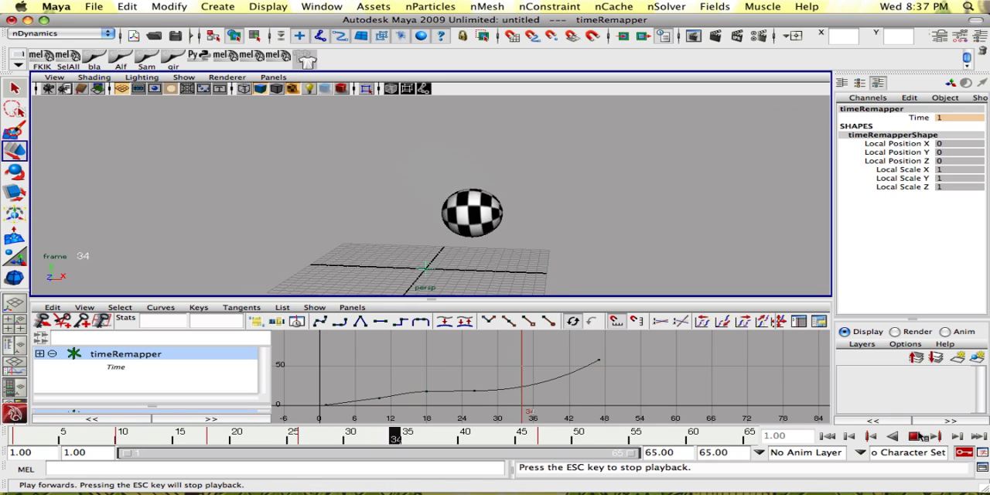